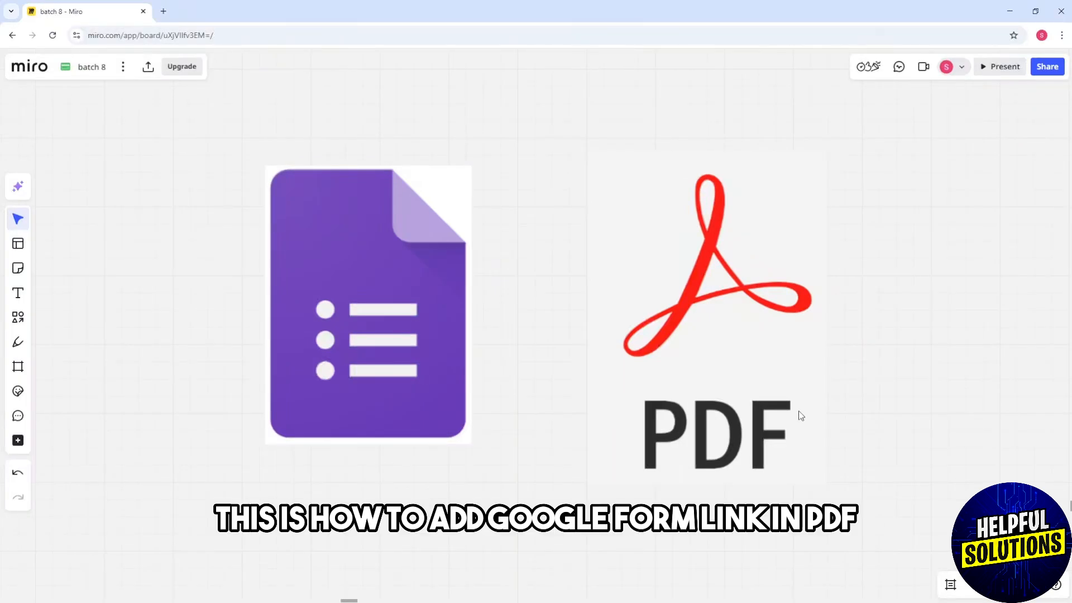
- Activate the Pen tool with the green colour kept for annotations
left_click(17, 341)
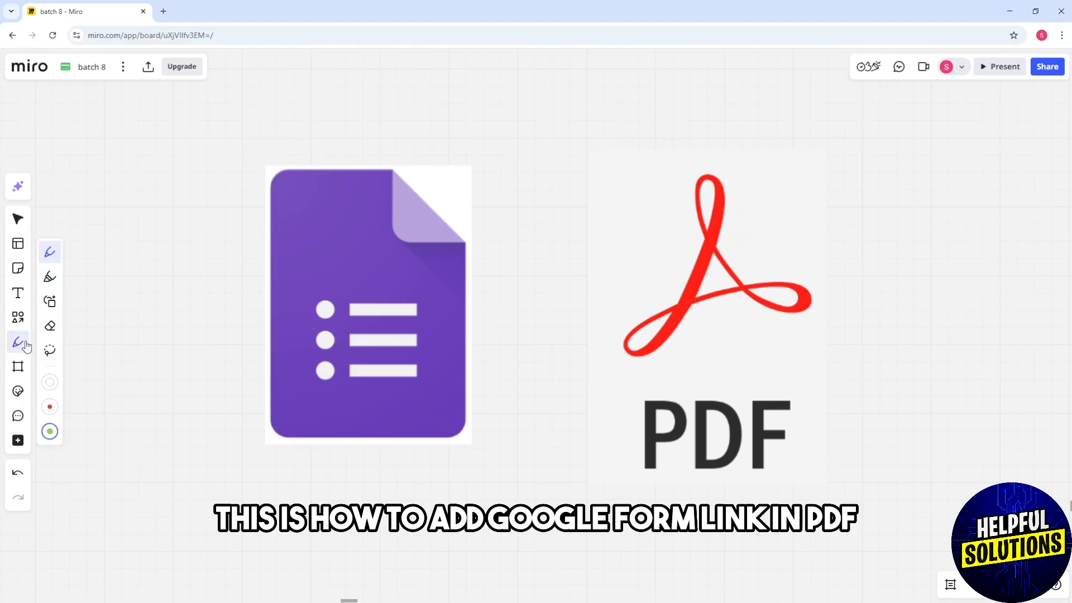
mouse_move(1043, 303)
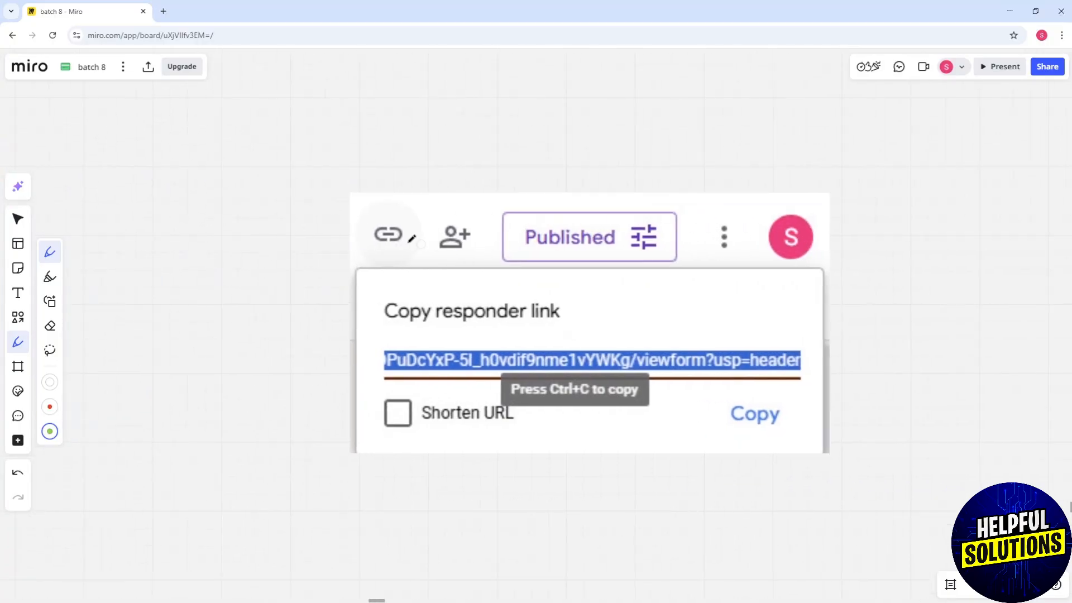
- Pan the board to the Word logo and document screenshots
left_click(388, 235)
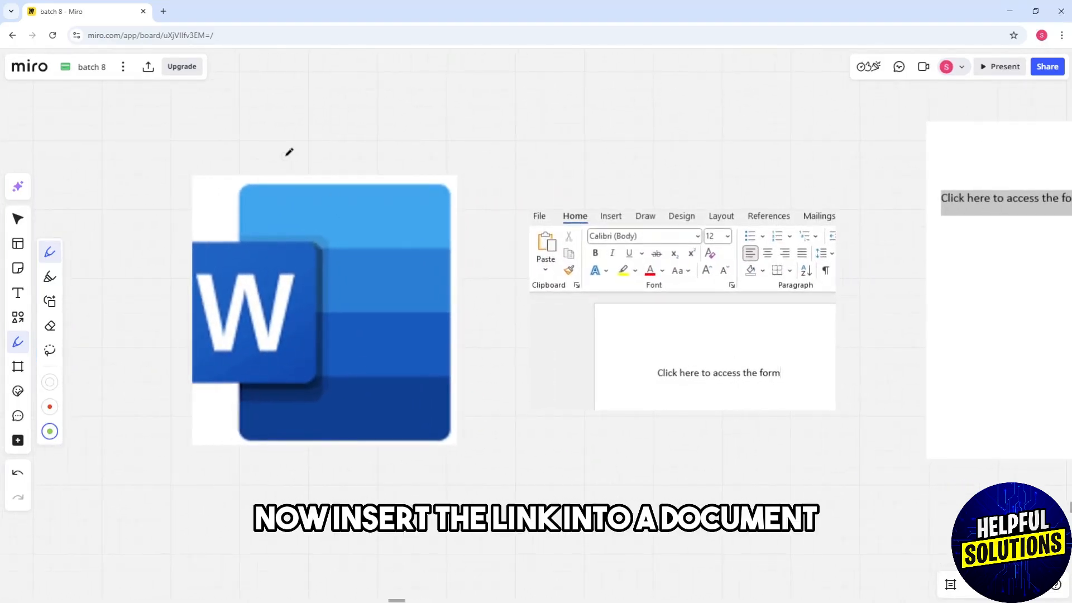
- Draw a green check above the Word logo and pan toward the context-menu screenshot
left_click_drag(322, 144, 358, 103)
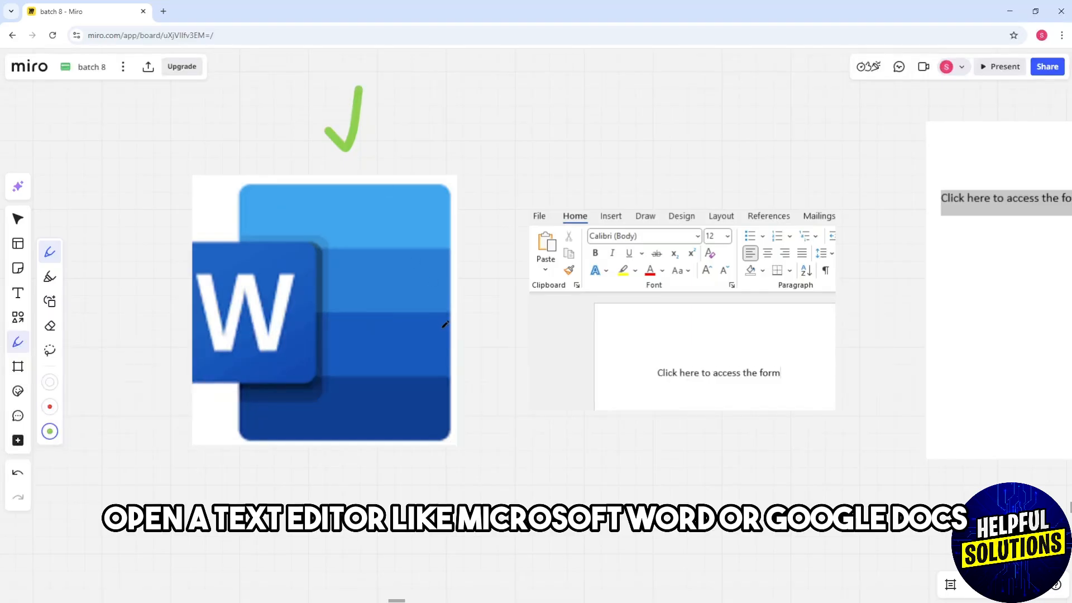
right_click(817, 201)
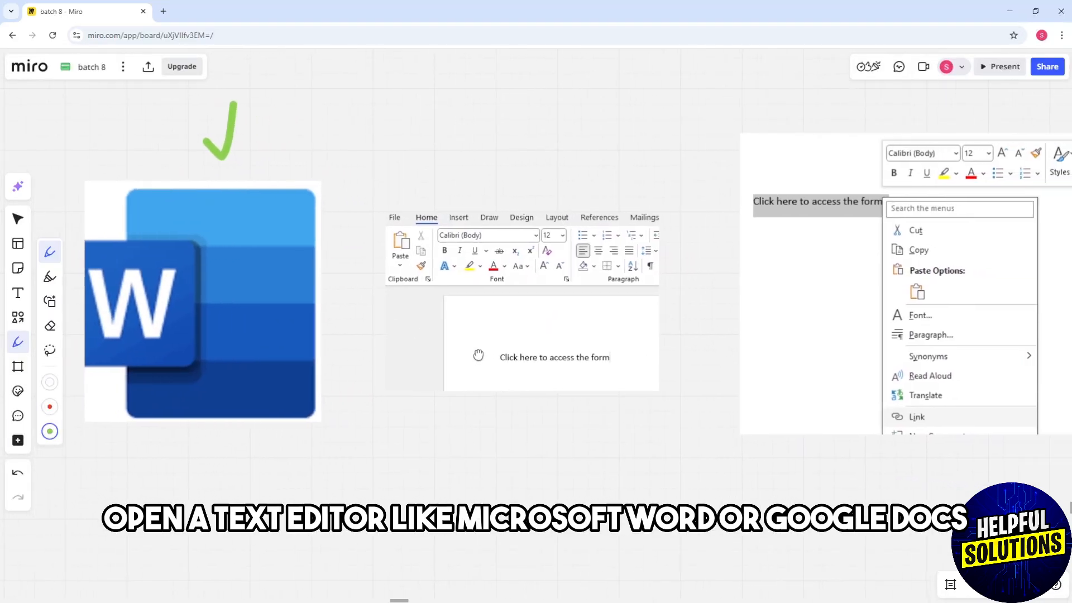
left_click_drag(451, 355, 593, 338)
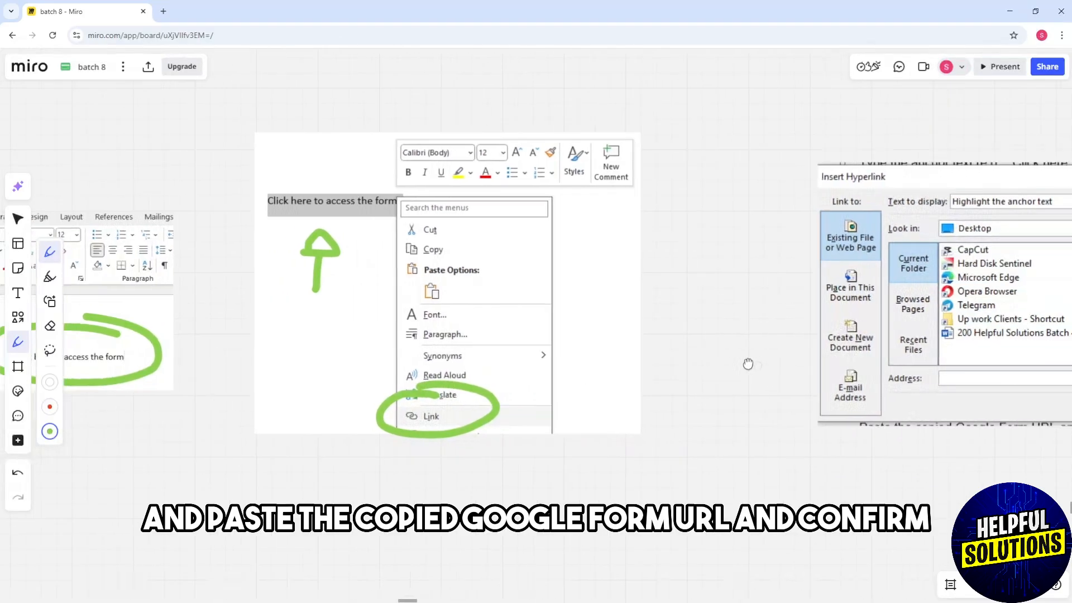
- Mark the anchor text and Link option in green beside the Insert Hyperlink screenshot
left_click(431, 415)
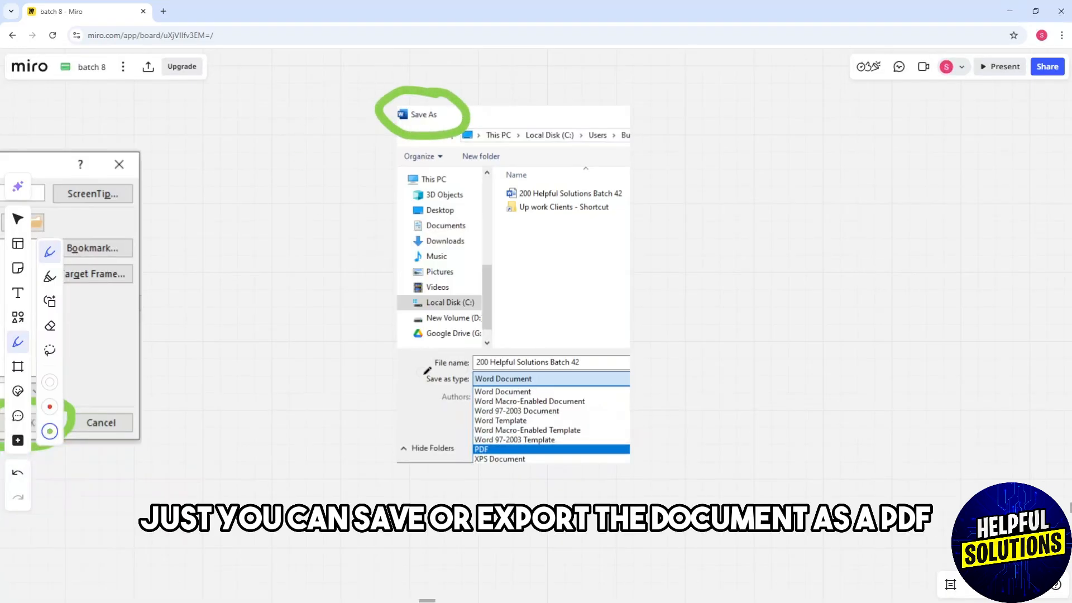
- Draw a green line along the Save as type list highlighting PDF
left_click_drag(431, 355, 571, 468)
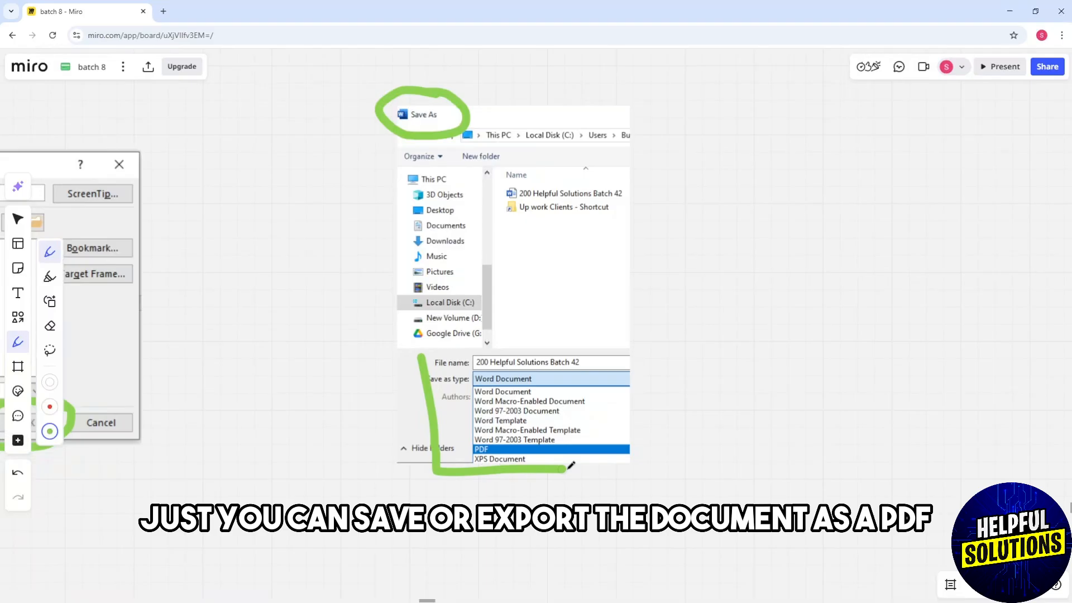